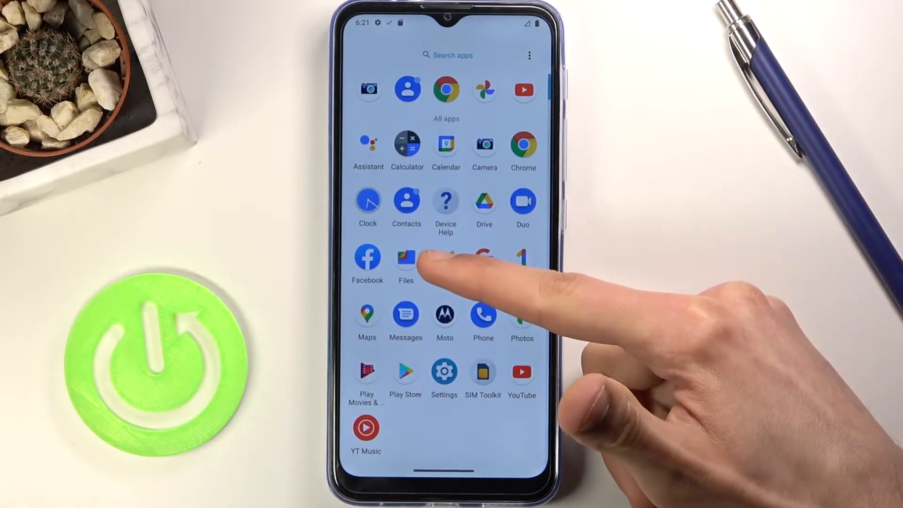
Launch Files from the app drawer and show the Browse overview of categories and storage
click(406, 258)
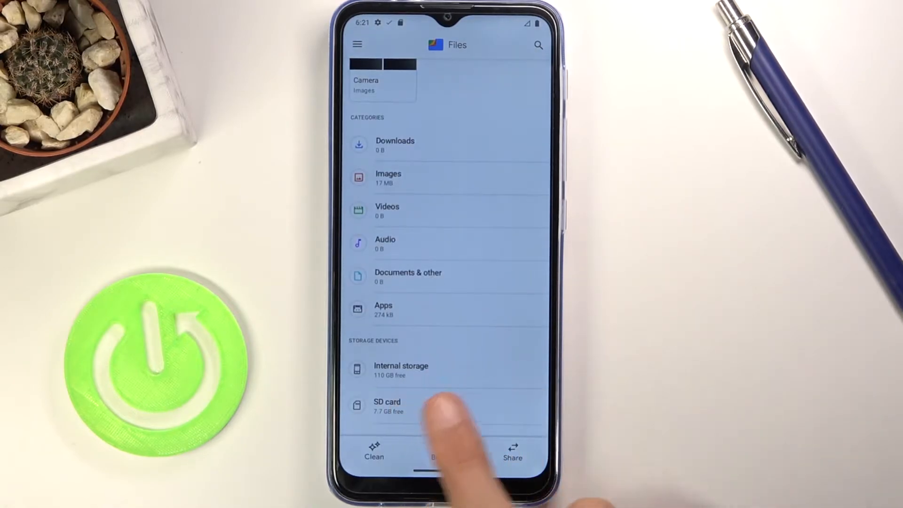
click(443, 451)
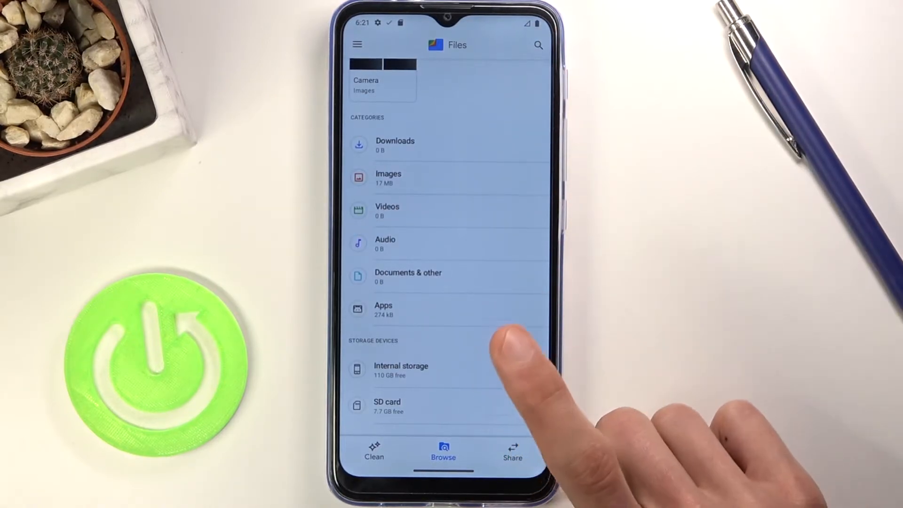
Go into Internal storage and scroll through its folder list toward DCIM
click(401, 370)
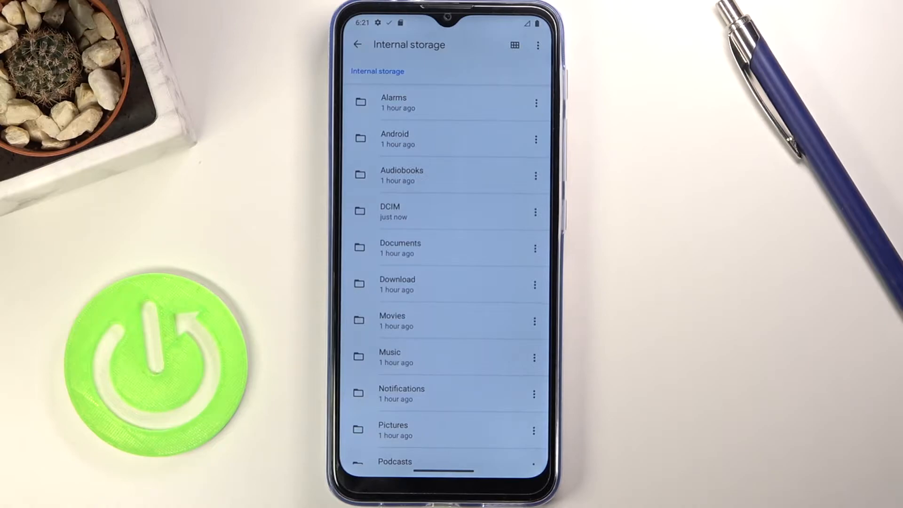
scroll(down, 3)
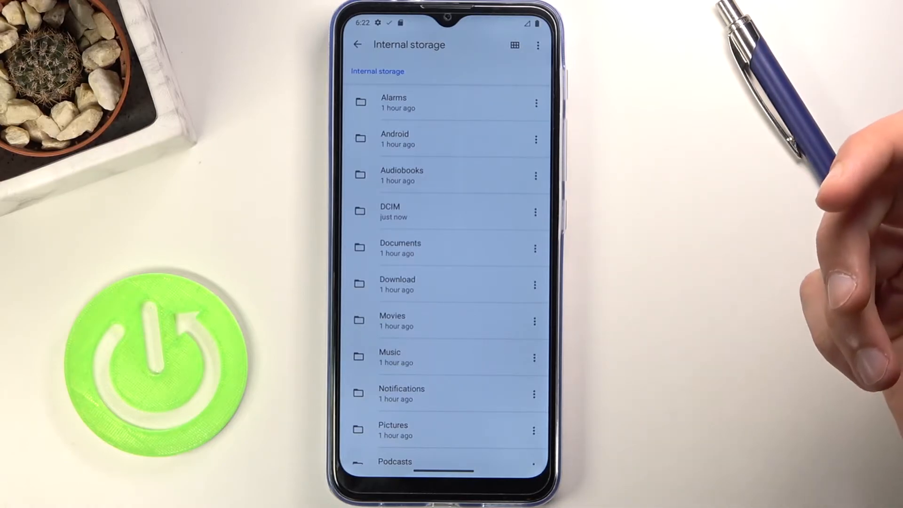
mouse_move(847, 236)
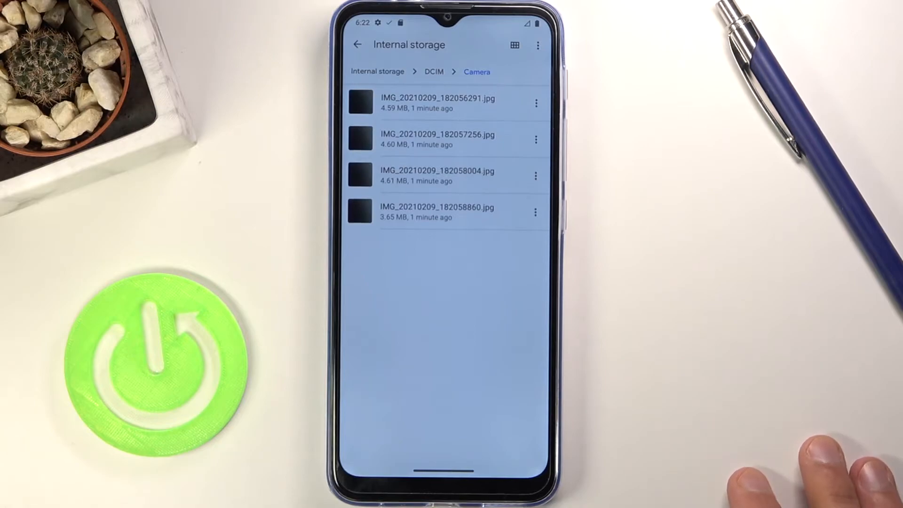
Select the last Camera photo and extend the selection to the other photos
click(438, 212)
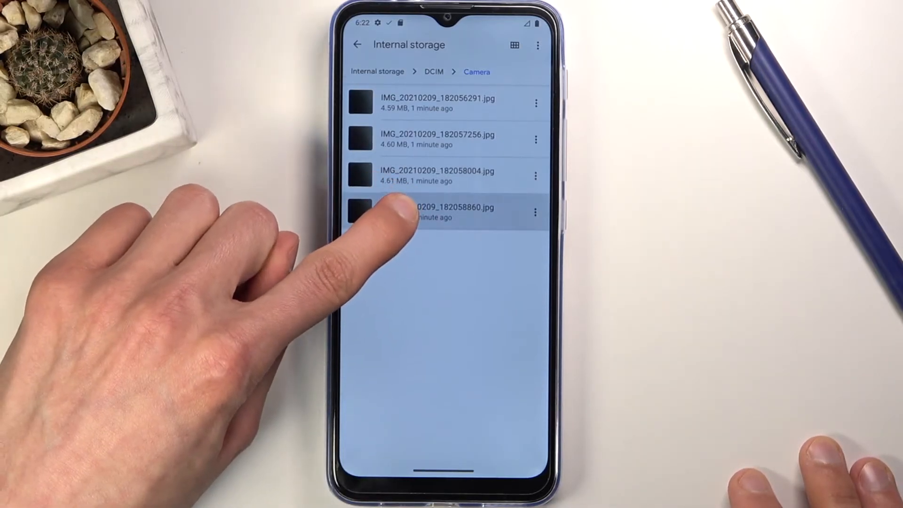
click(437, 211)
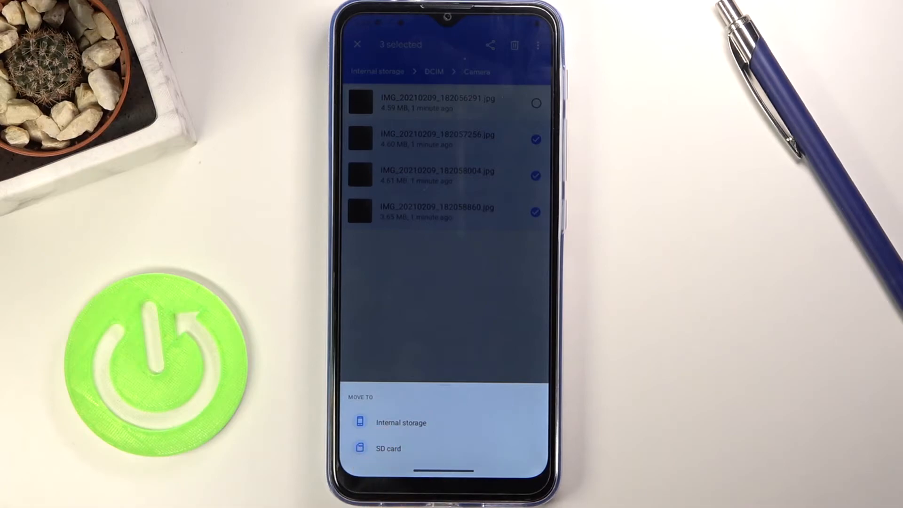
Choose SD card as destination and move the three photos into its top level
click(388, 448)
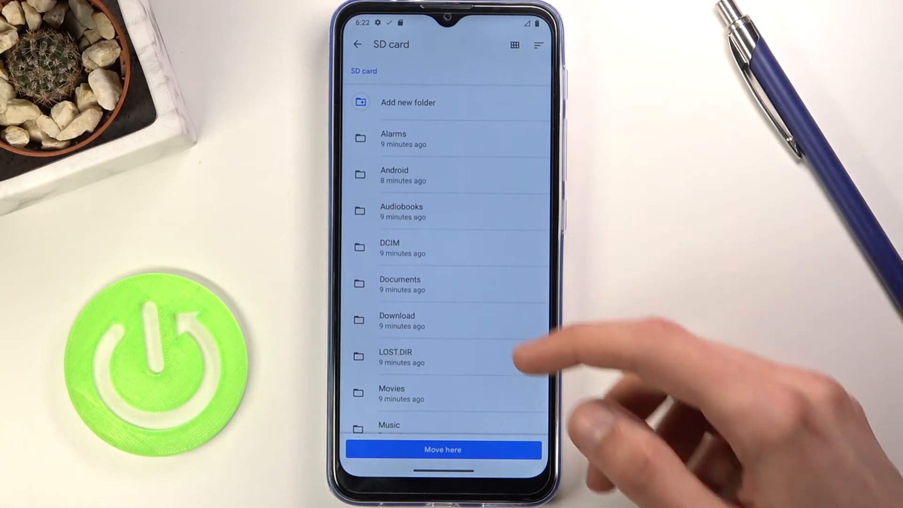
scroll(down, 3)
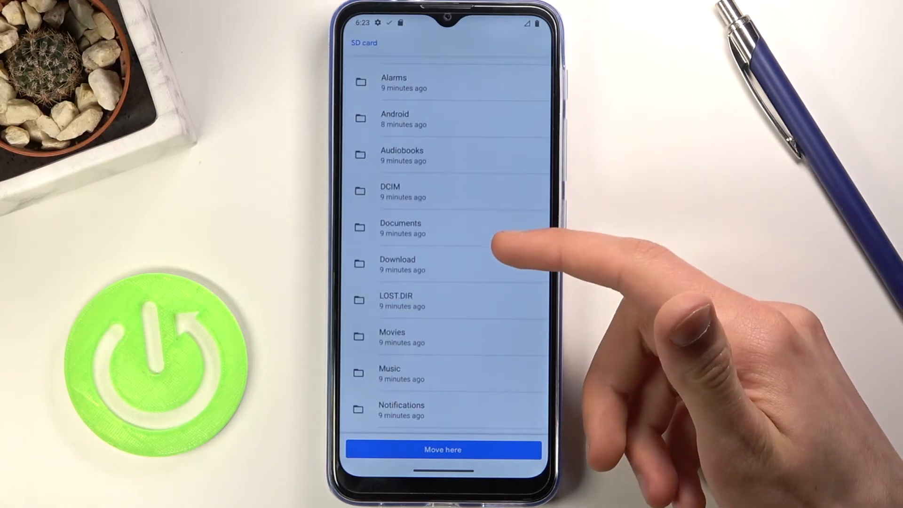
scroll(down, 3)
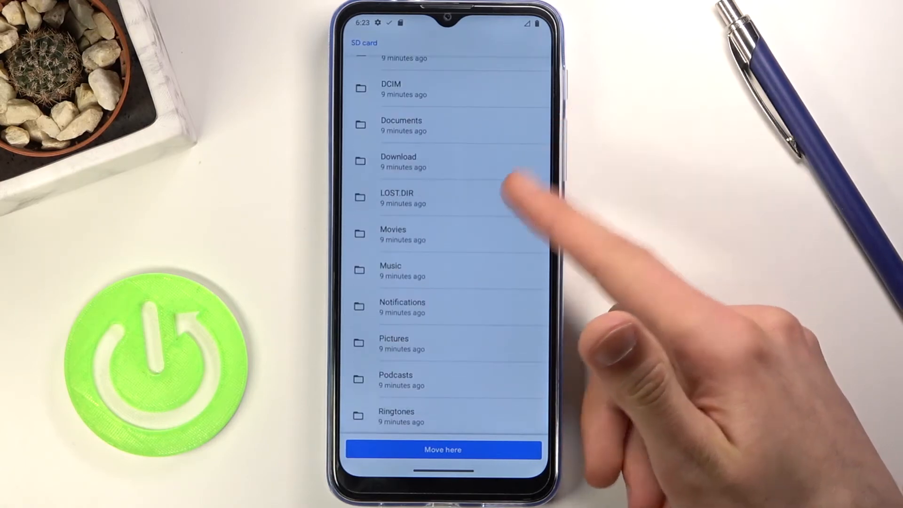
scroll(down, 3)
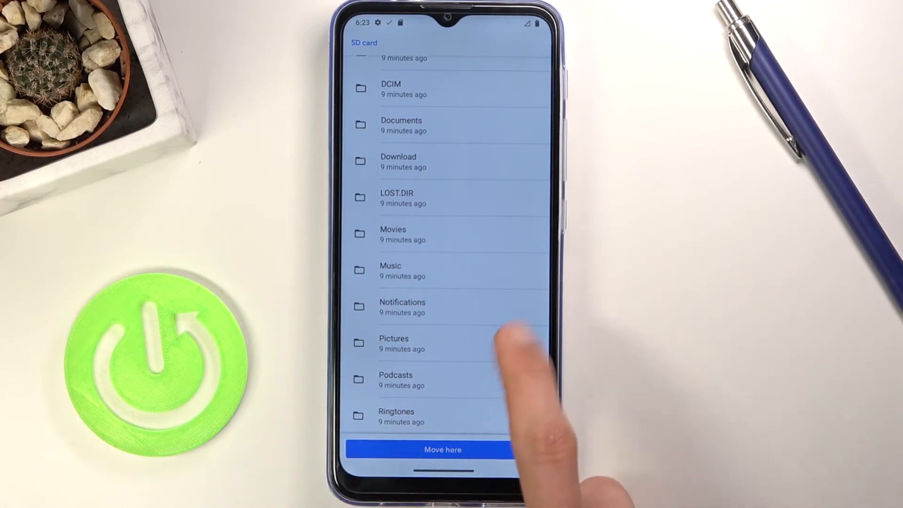
click(442, 450)
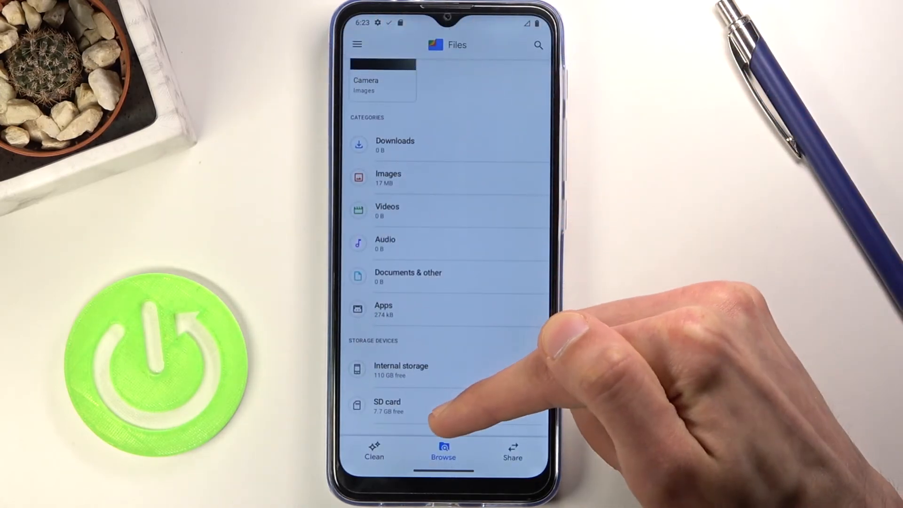
View the SD card to confirm the three moved photos are listed there
click(386, 406)
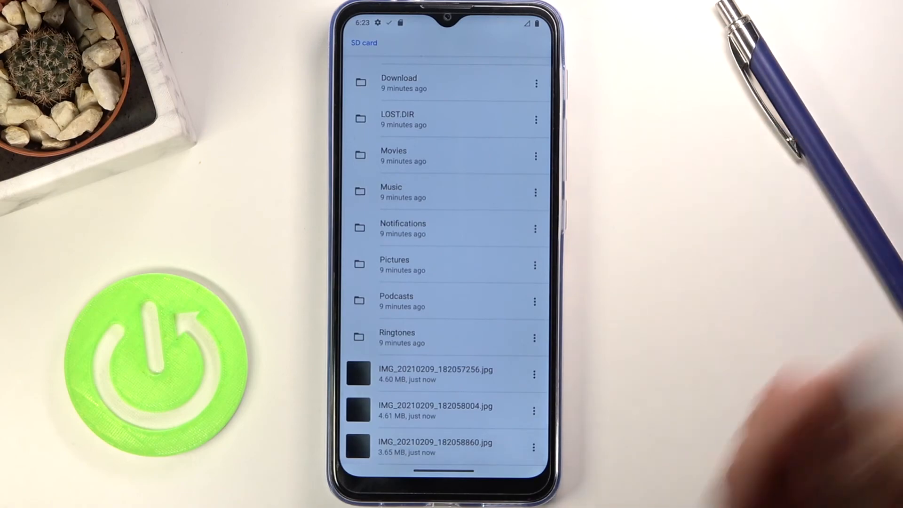